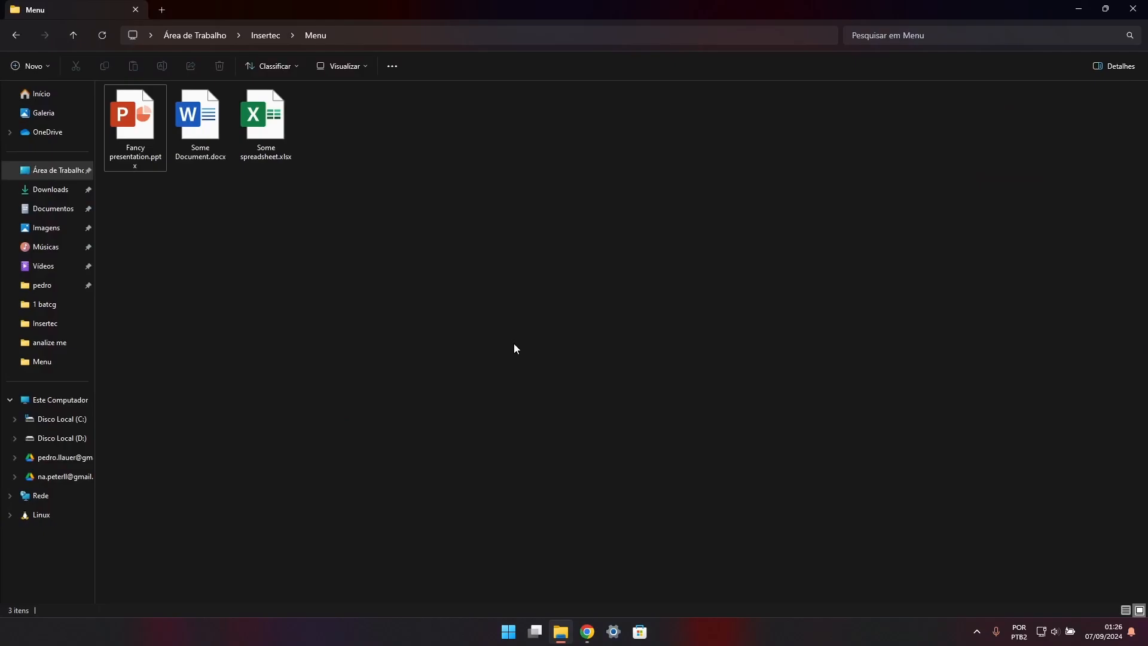
{"action": "mouse_move", "coordinate": [187, 170]}
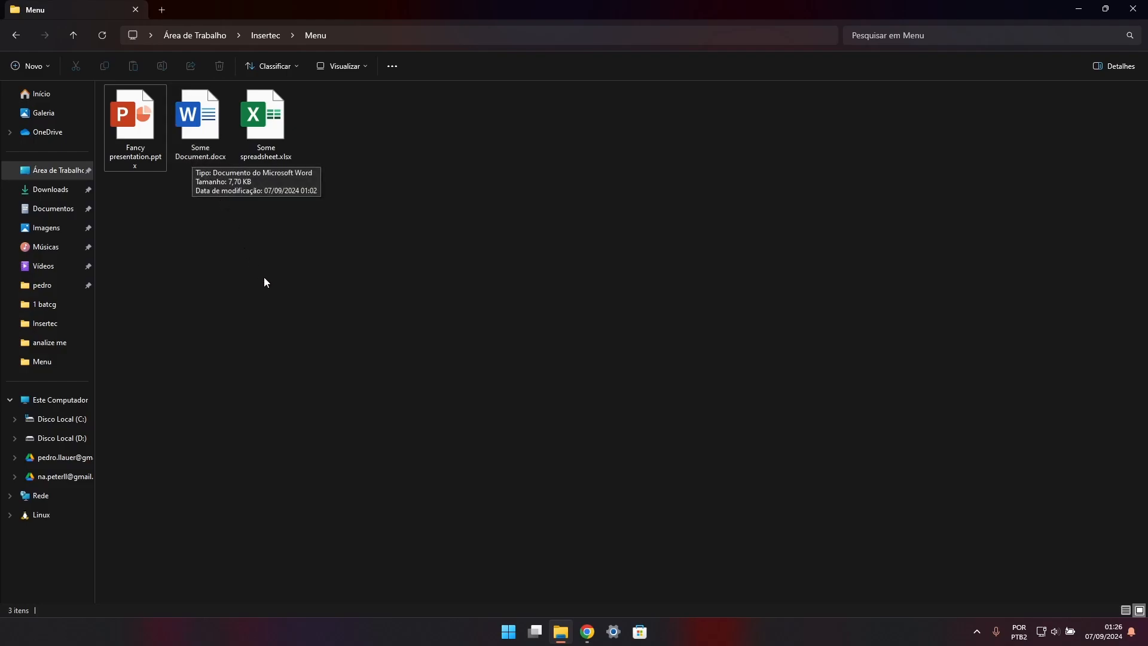
- Leave the Menu folder in File Explorer for the QR Code Tiger page in Chrome
{"action": "left_click", "coordinate": [199, 120]}
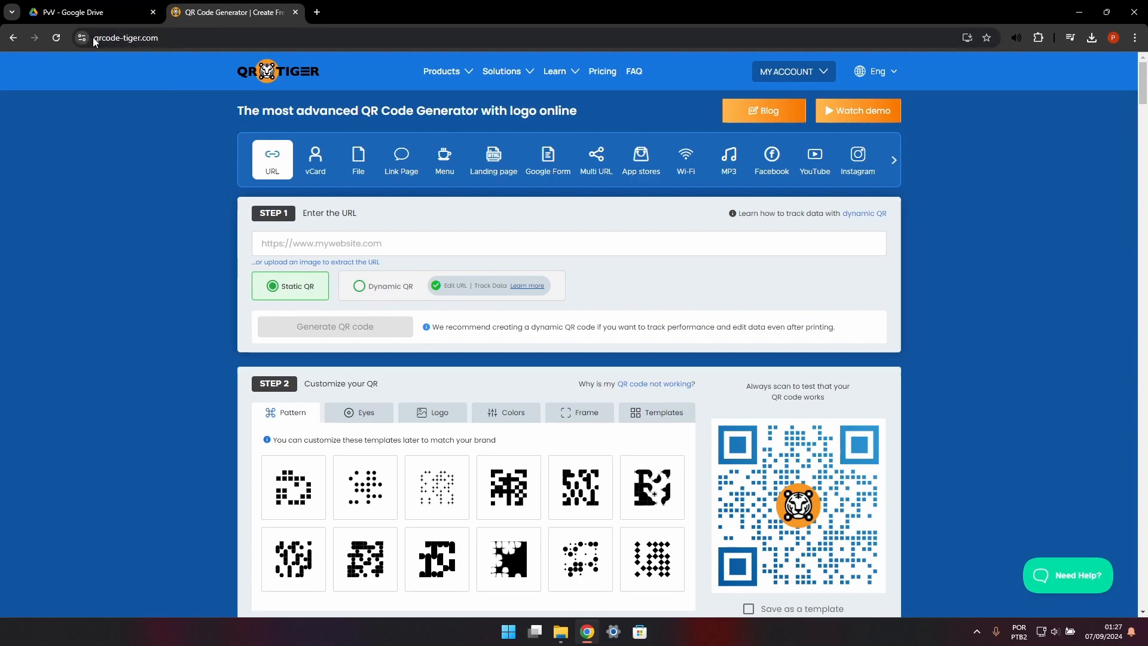
- Switch QR Code Tiger to its File generator with the document upload area
{"action": "left_click", "coordinate": [125, 38]}
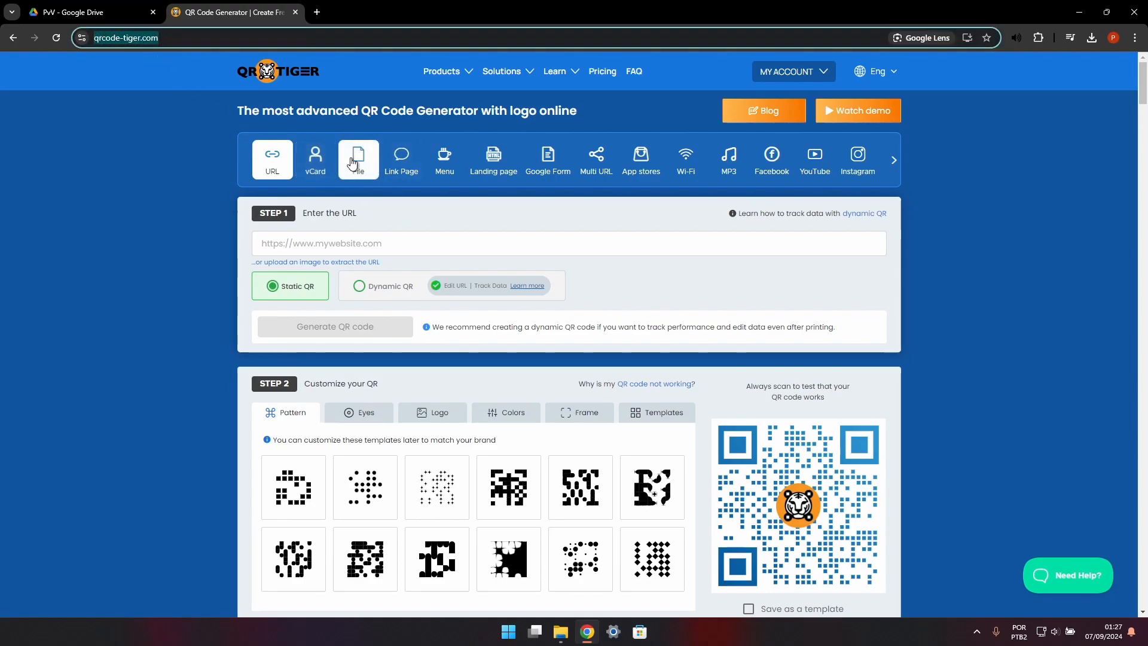
{"action": "left_click", "coordinate": [358, 159]}
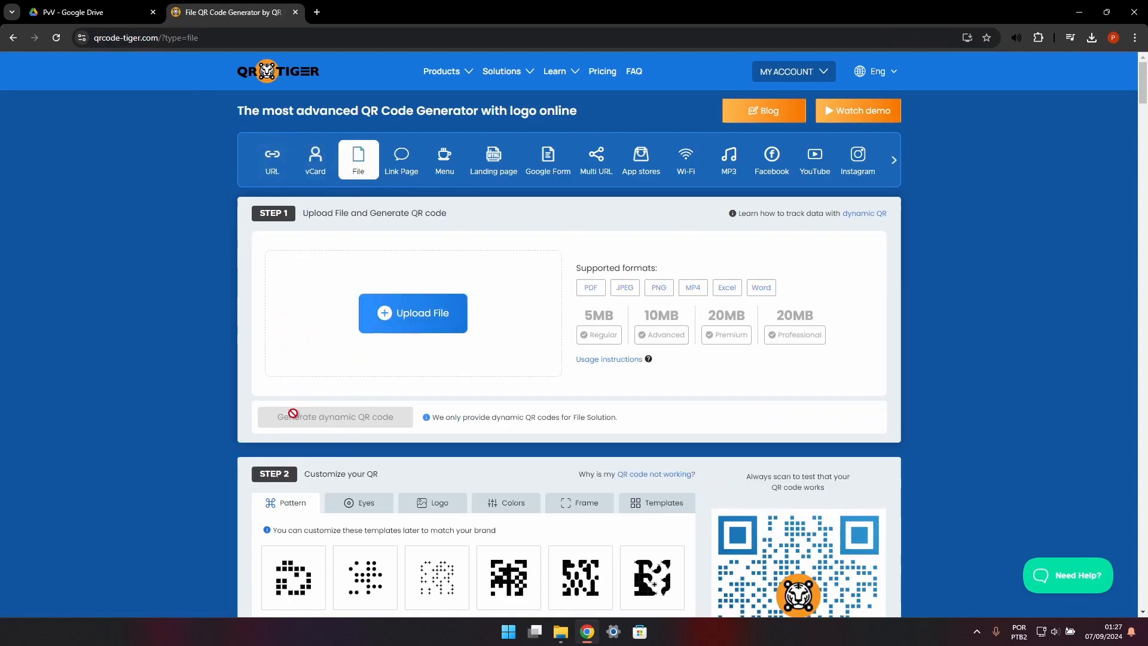
{"action": "mouse_move", "coordinate": [400, 346]}
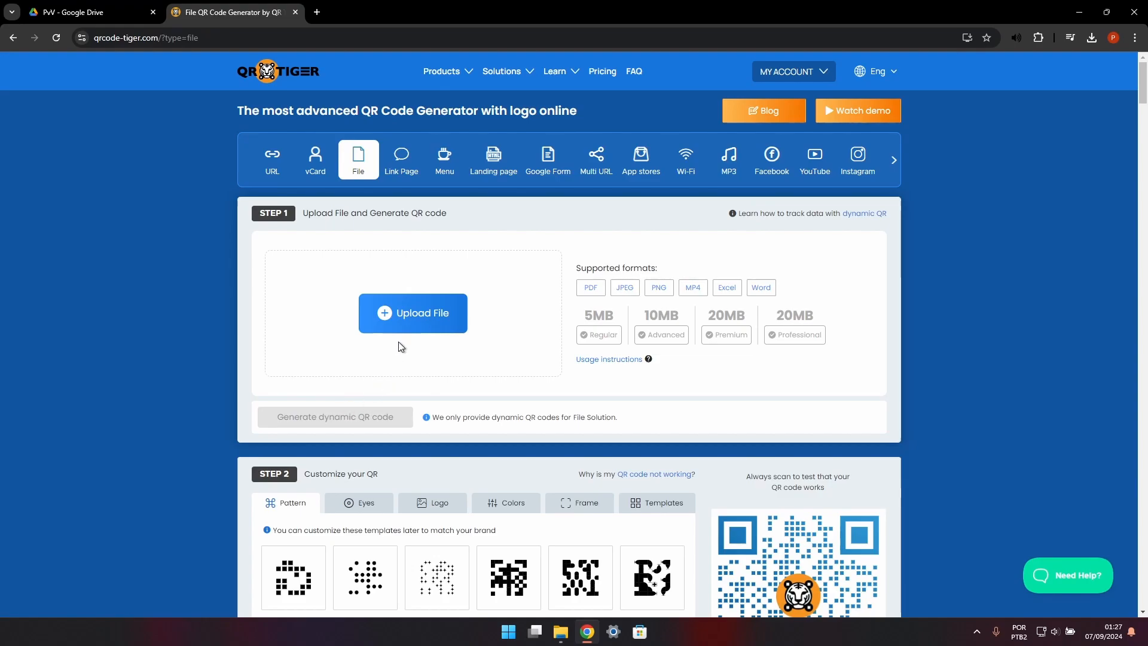
{"action": "mouse_move", "coordinate": [486, 267]}
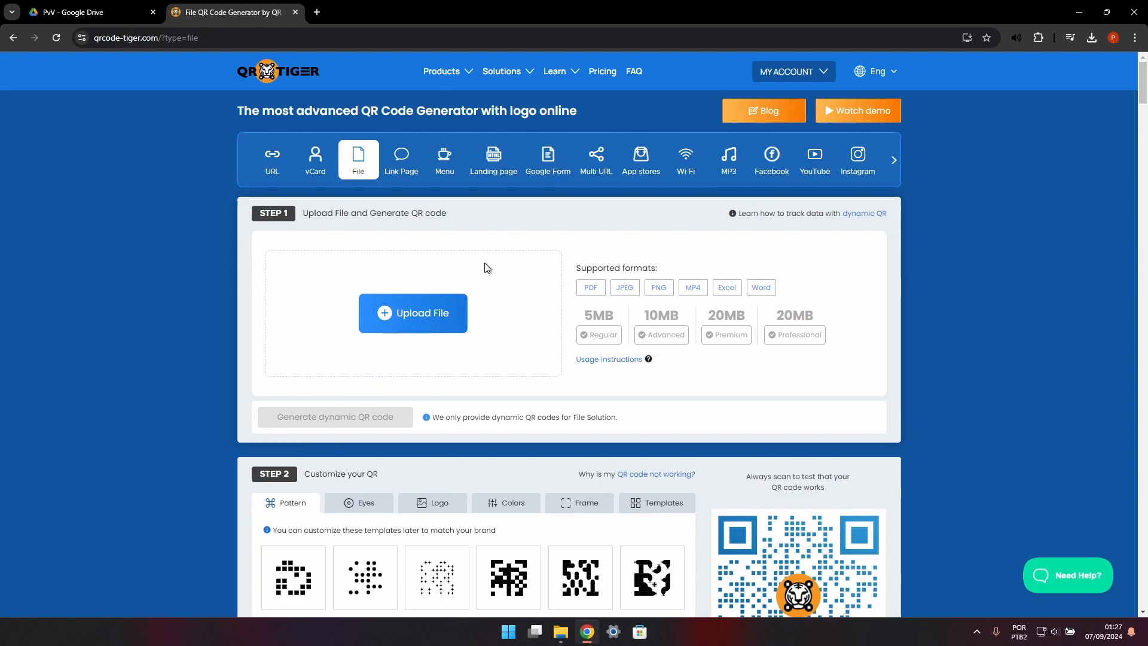
{"action": "mouse_move", "coordinate": [402, 255]}
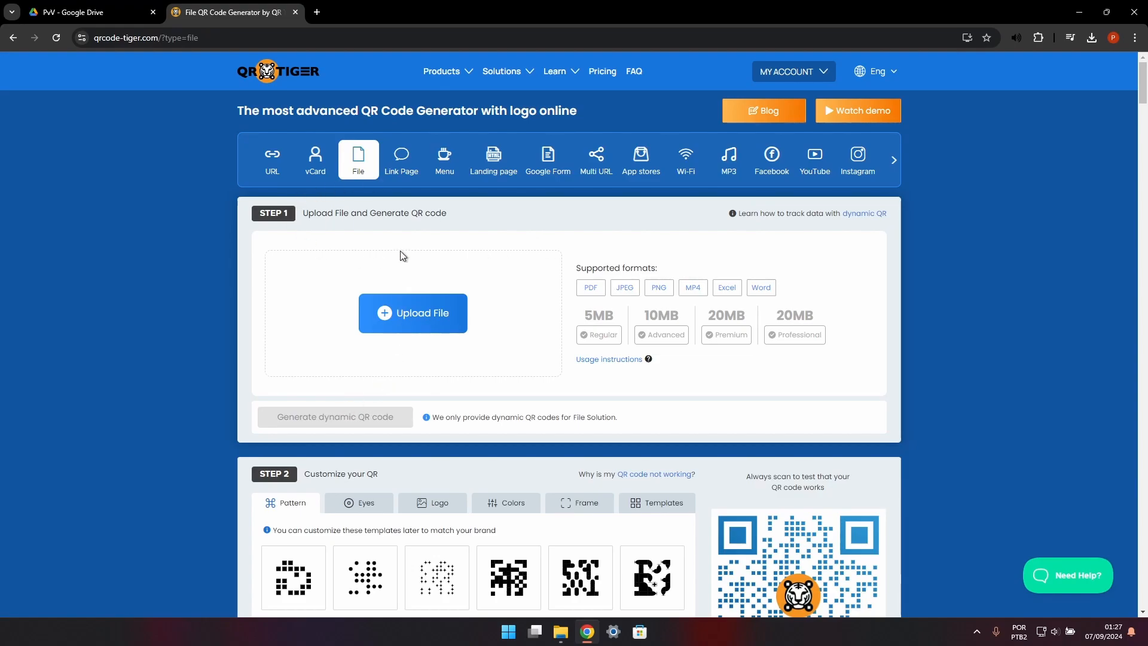
{"action": "mouse_move", "coordinate": [401, 371]}
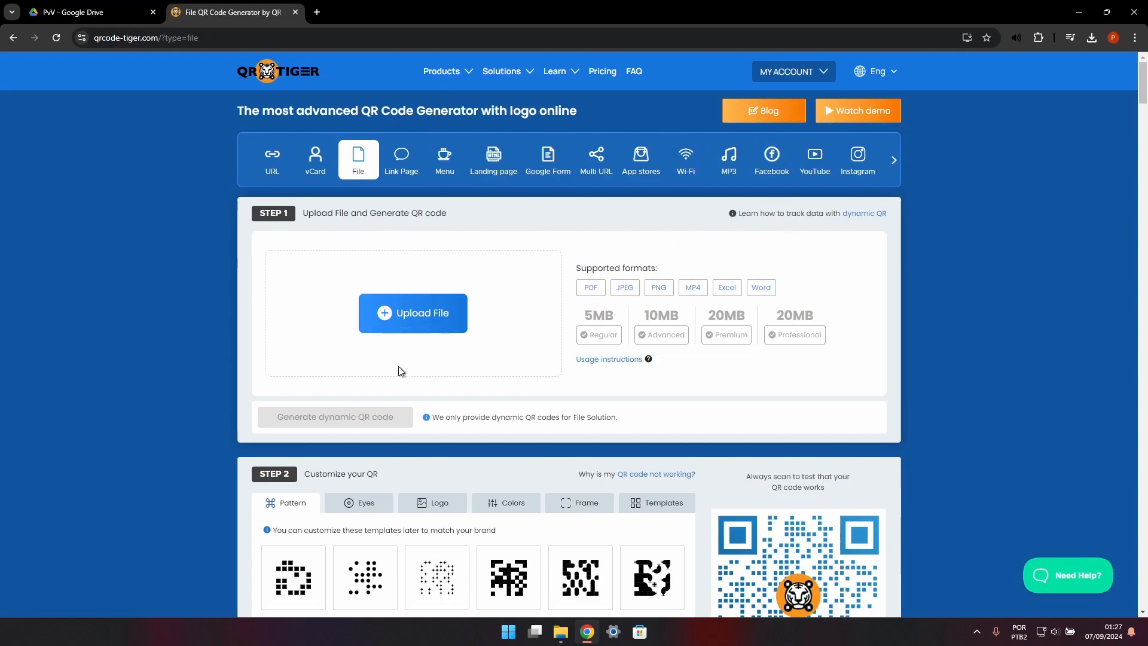
{"action": "mouse_move", "coordinate": [512, 371]}
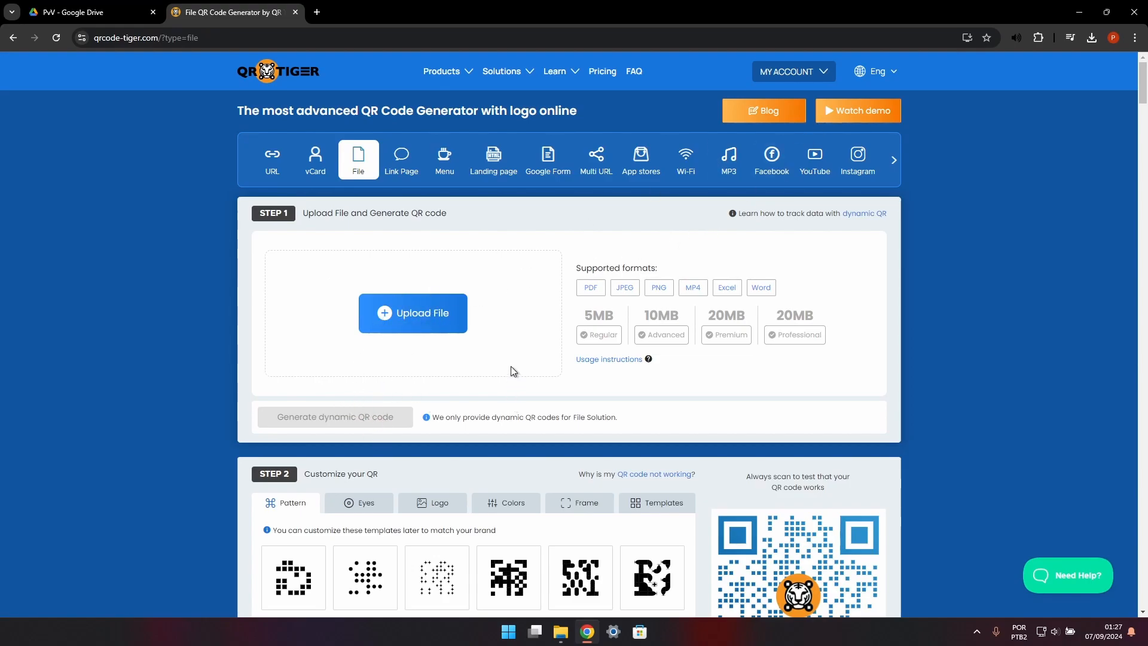
{"action": "mouse_move", "coordinate": [348, 252]}
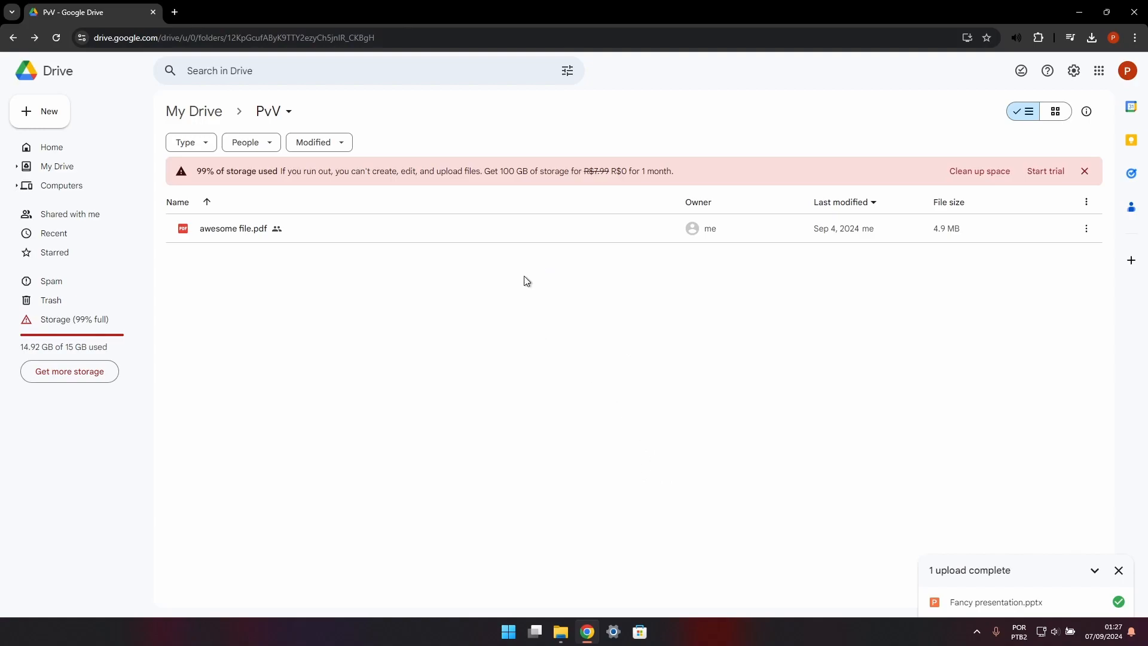
{"action": "mouse_move", "coordinate": [337, 291]}
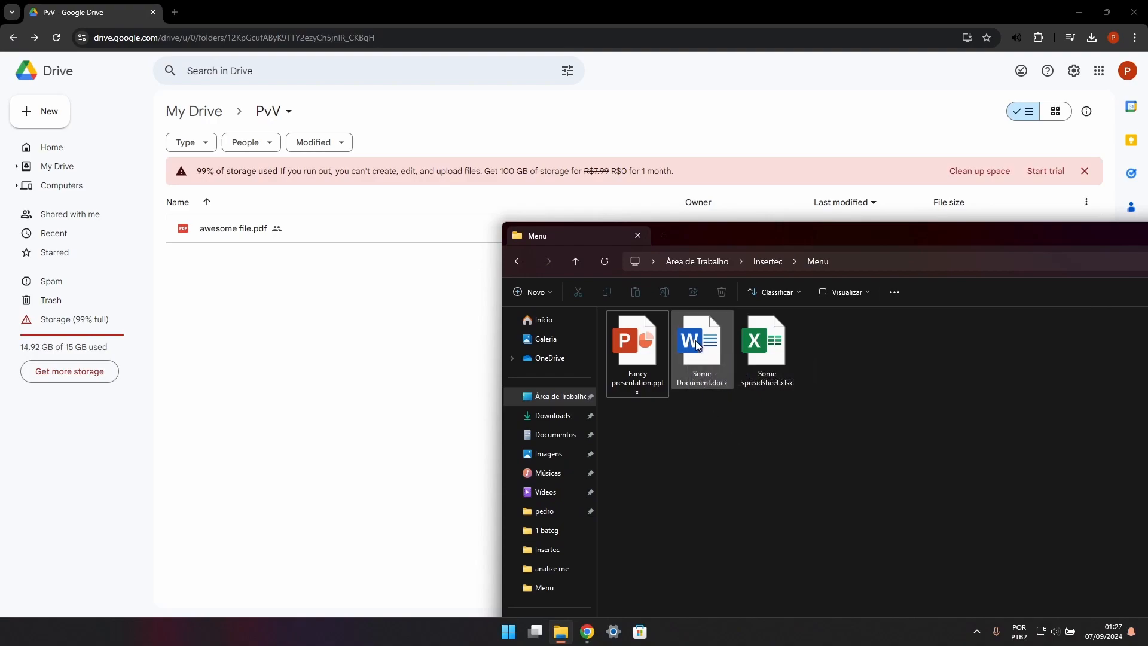
- Drag Some Document.docx from File Explorer into Google Drive's PvV folder
{"action": "left_click_drag", "start_coordinate": [699, 344], "coordinate": [720, 381]}
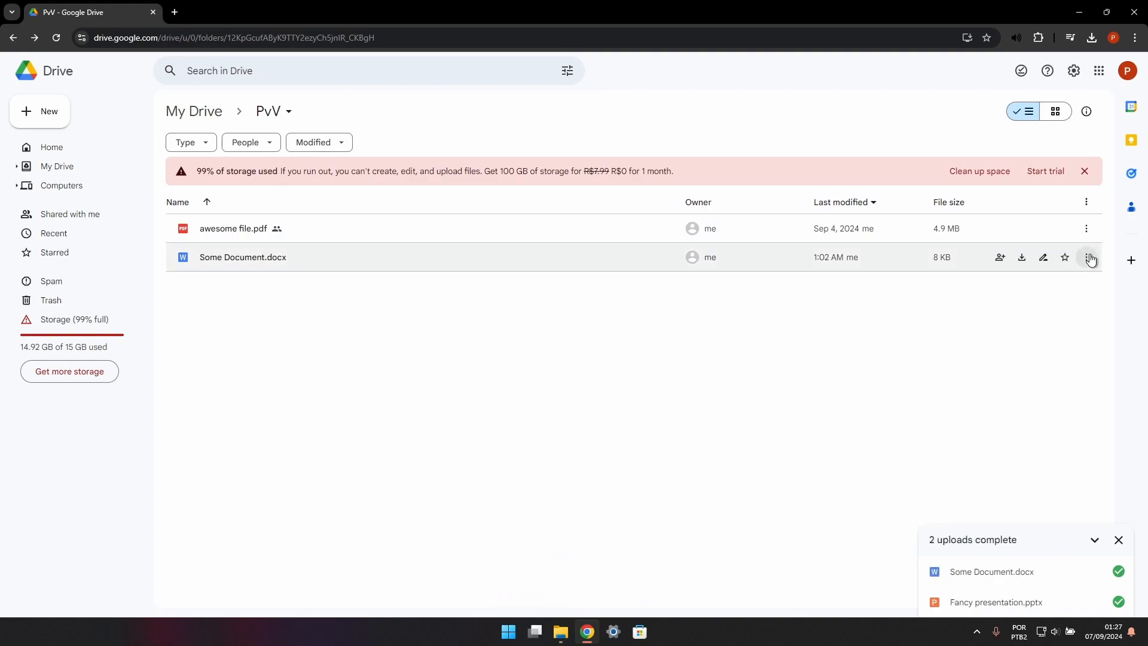
- Open the Share dialog for Some Document.docx from its three-dot menu
{"action": "left_click", "coordinate": [242, 257]}
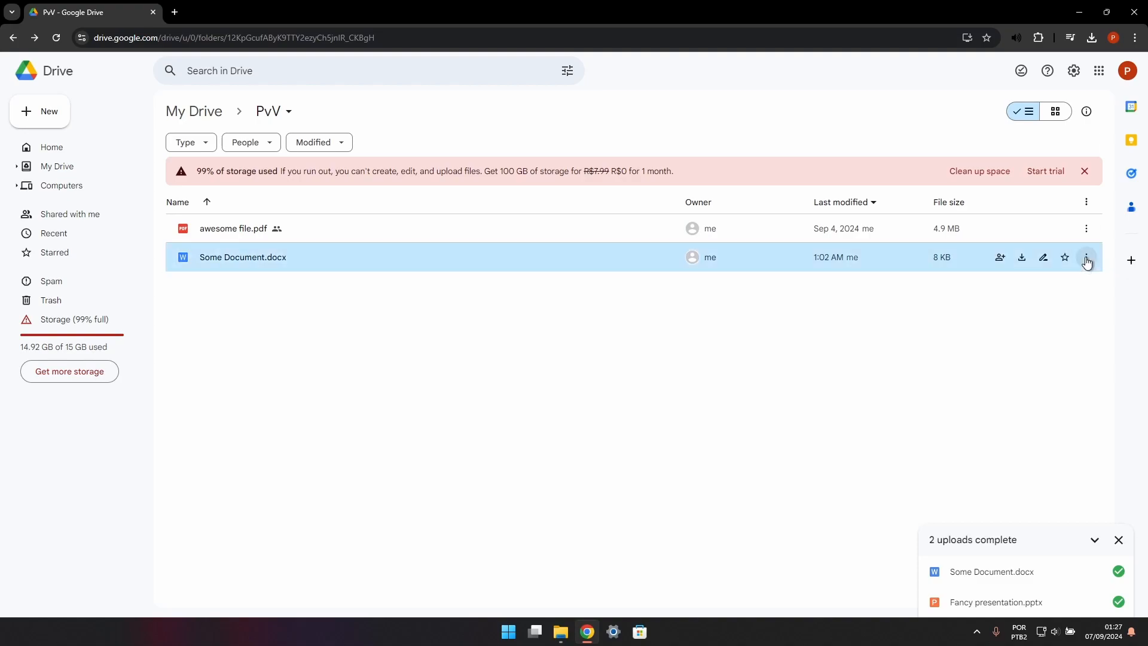
{"action": "left_click", "coordinate": [1087, 257]}
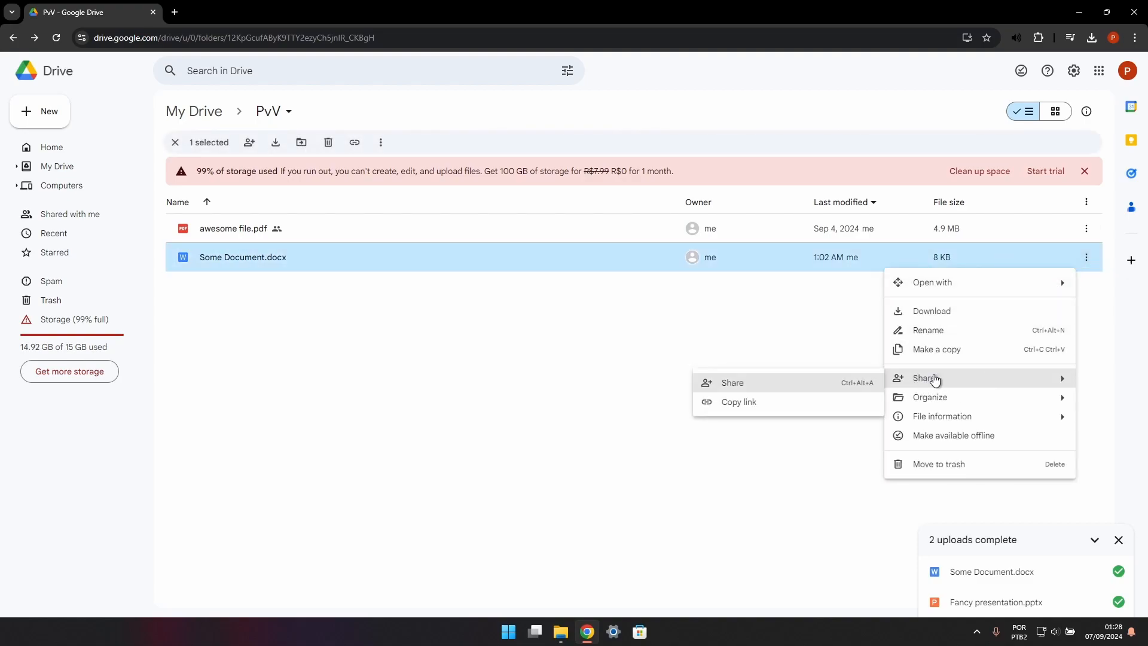
{"action": "left_click", "coordinate": [732, 383]}
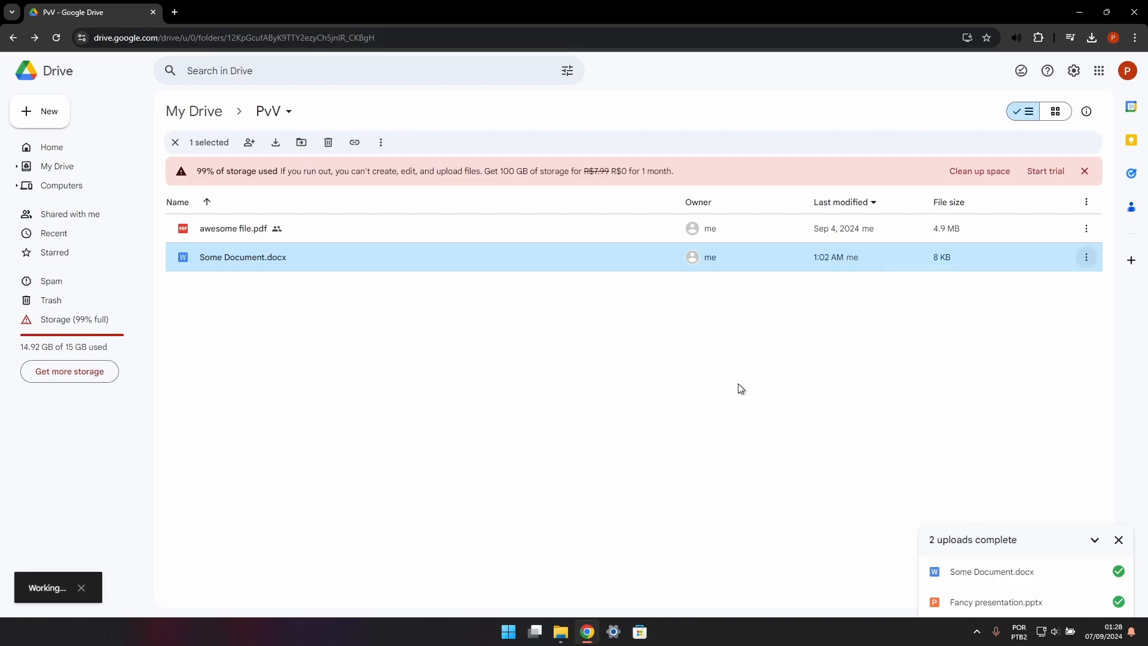
{"action": "left_click", "coordinate": [249, 142]}
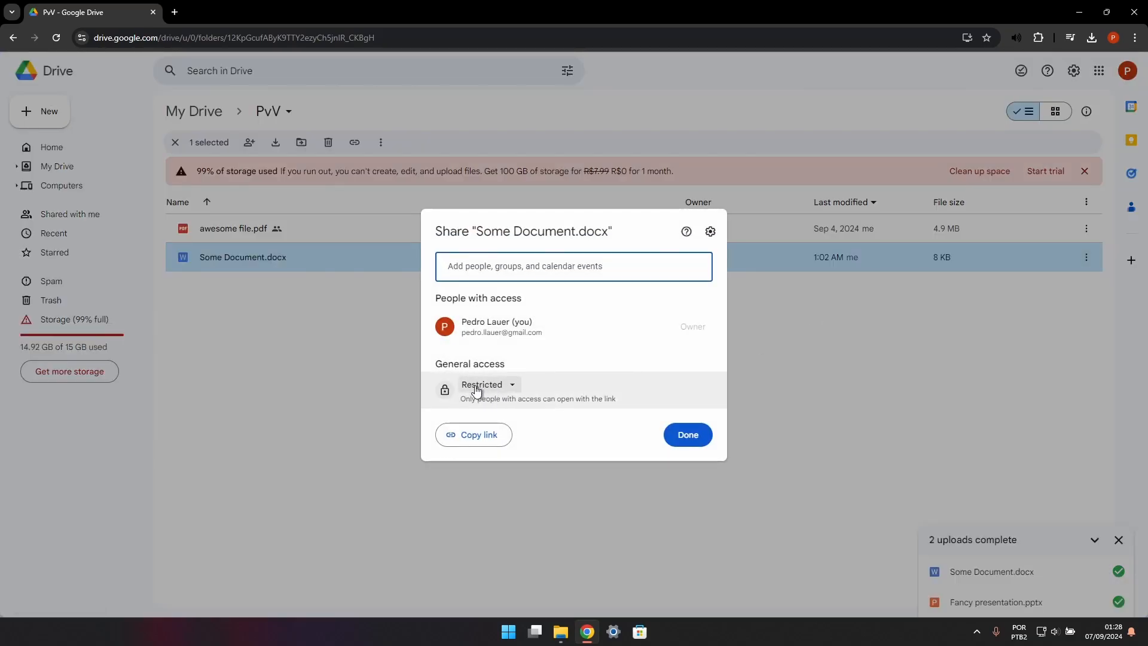
- Change general access to Anyone with the link and copy the document's share link
{"action": "left_click", "coordinate": [488, 384]}
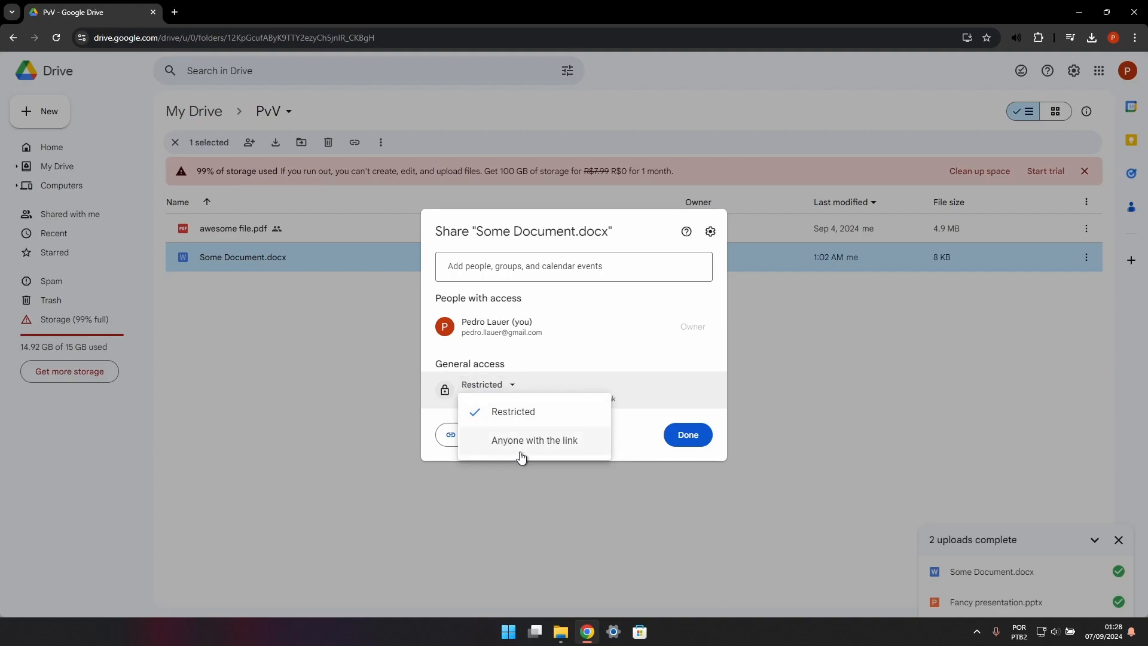
{"action": "left_click", "coordinate": [534, 440]}
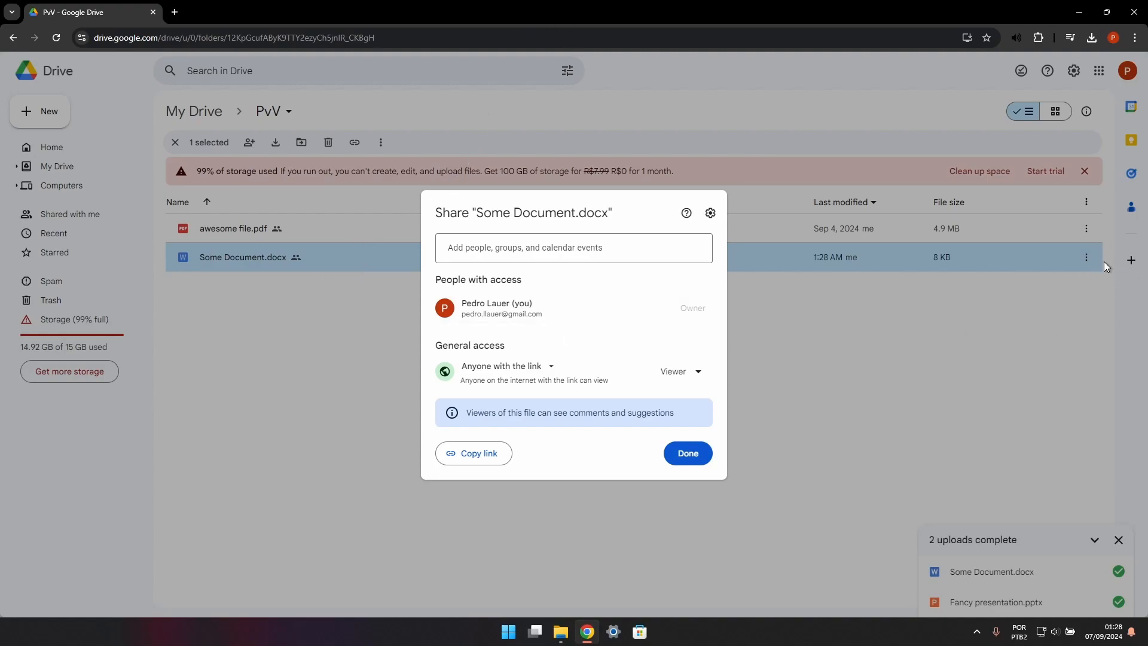
{"action": "mouse_move", "coordinate": [251, 259]}
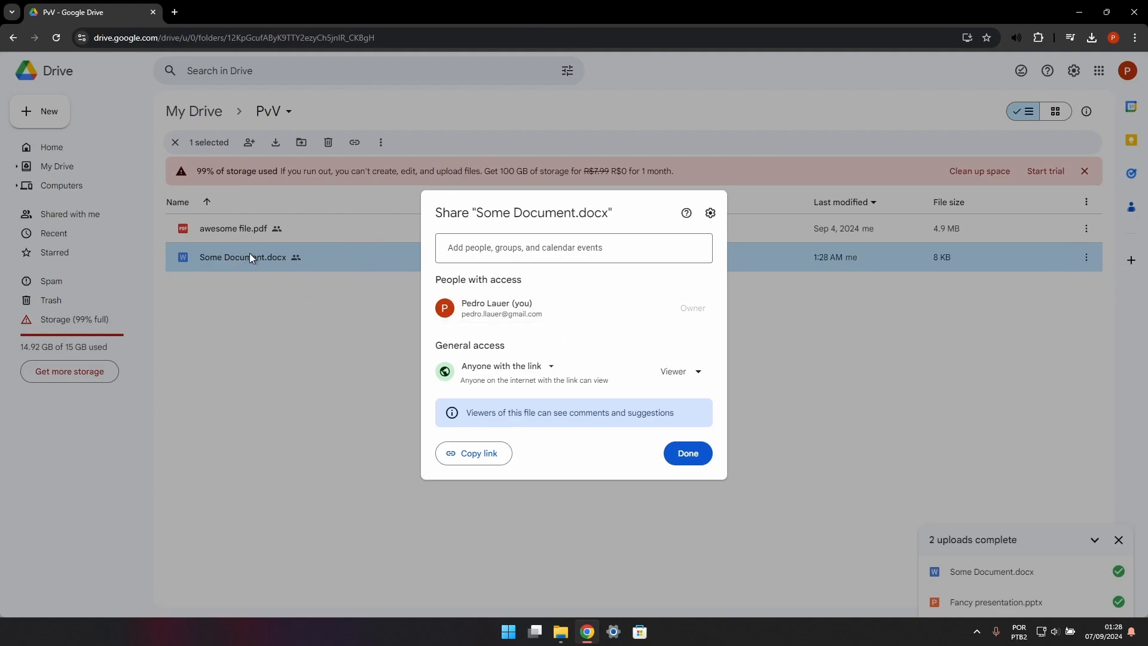
{"action": "mouse_move", "coordinate": [325, 251]}
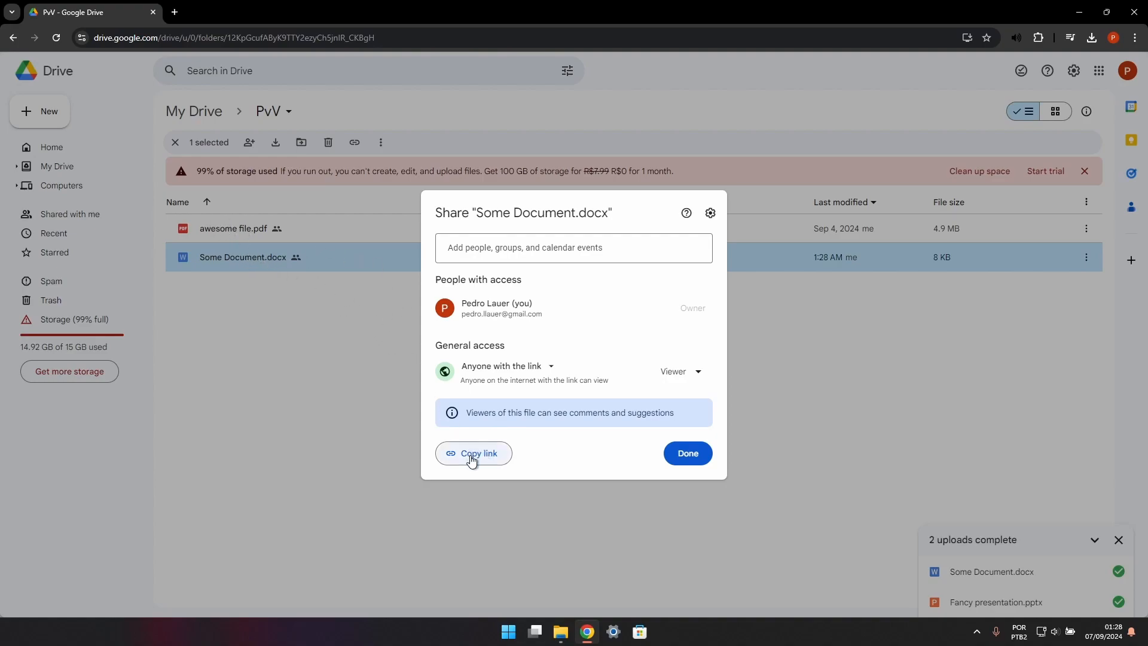
{"action": "left_click", "coordinate": [473, 453]}
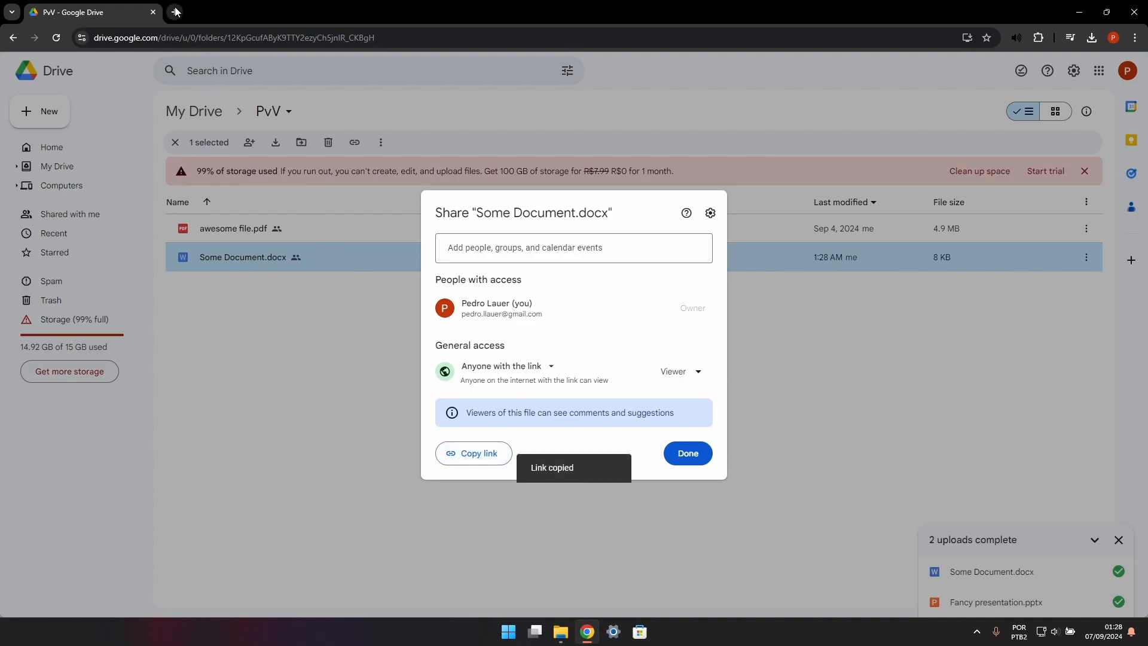
{"action": "left_click", "coordinate": [175, 12]}
{"action": "type", "text": "qr.io"}
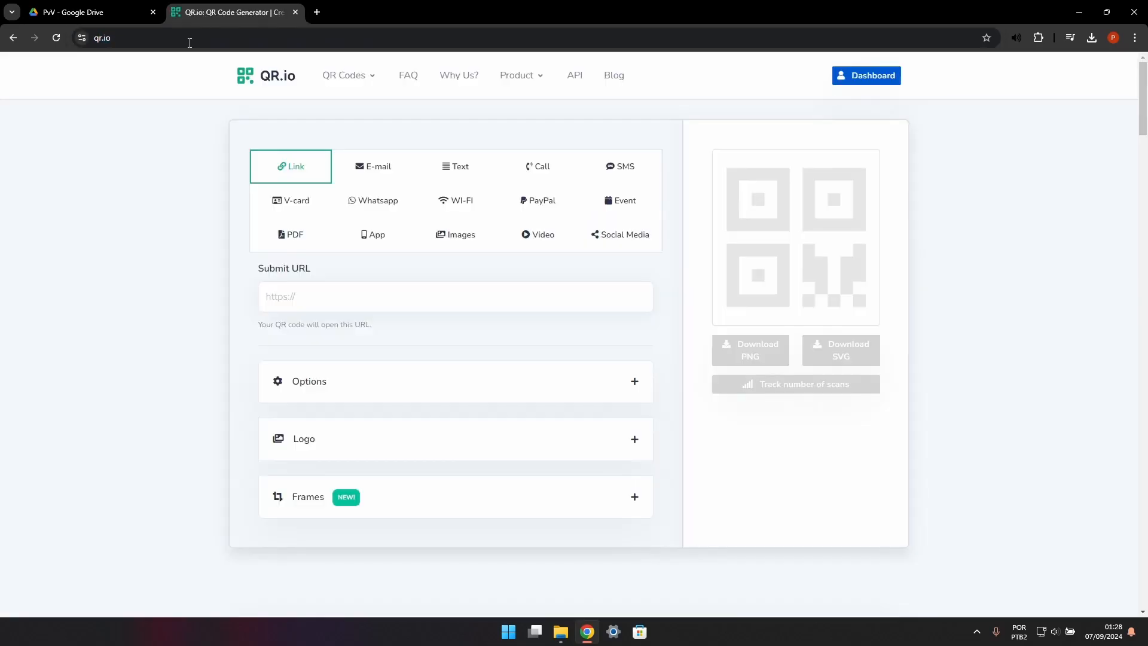
- Paste the copied Drive share link into QR.io's Link URL field to generate a QR code
{"action": "left_click", "coordinate": [372, 235]}
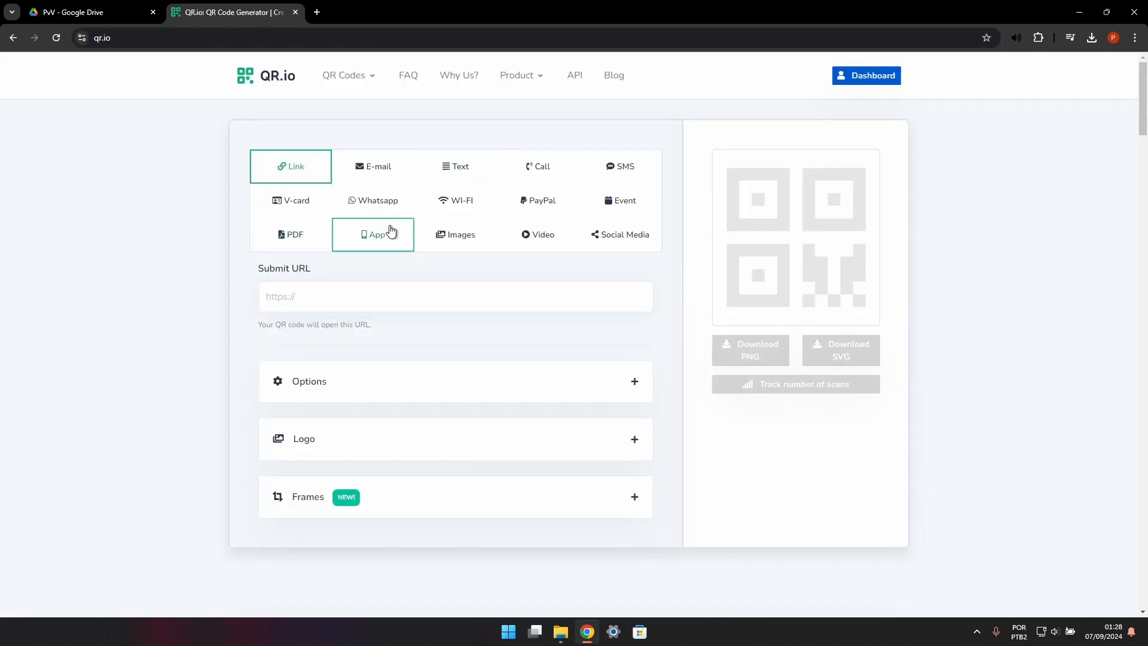
{"action": "right_click", "coordinate": [347, 297]}
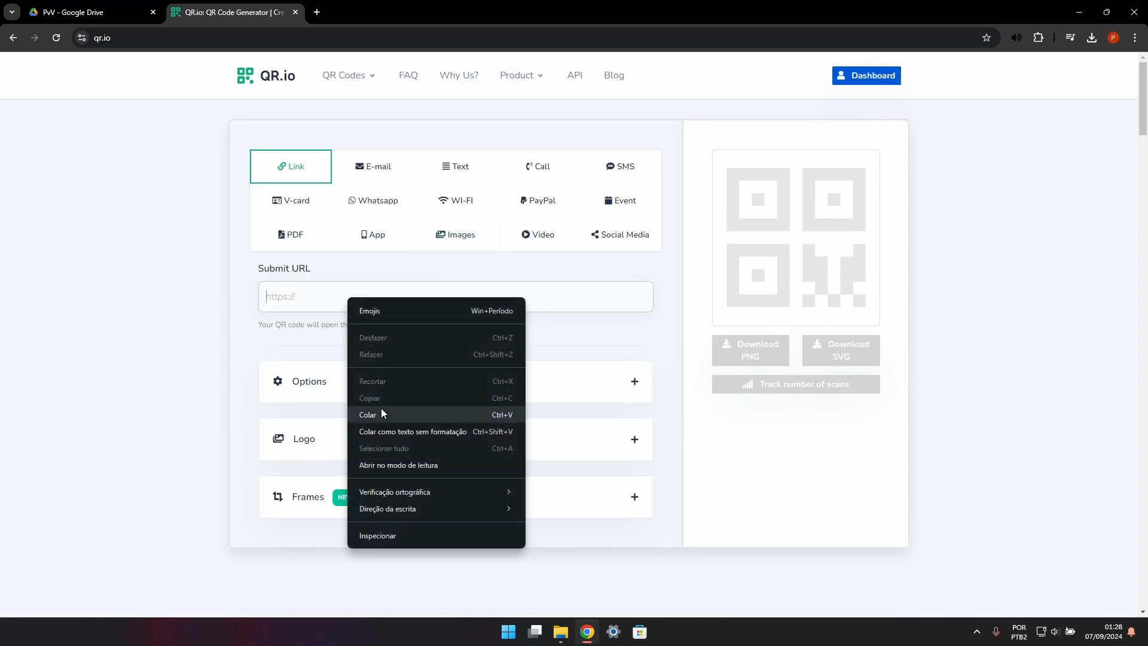
{"action": "left_click", "coordinate": [367, 415]}
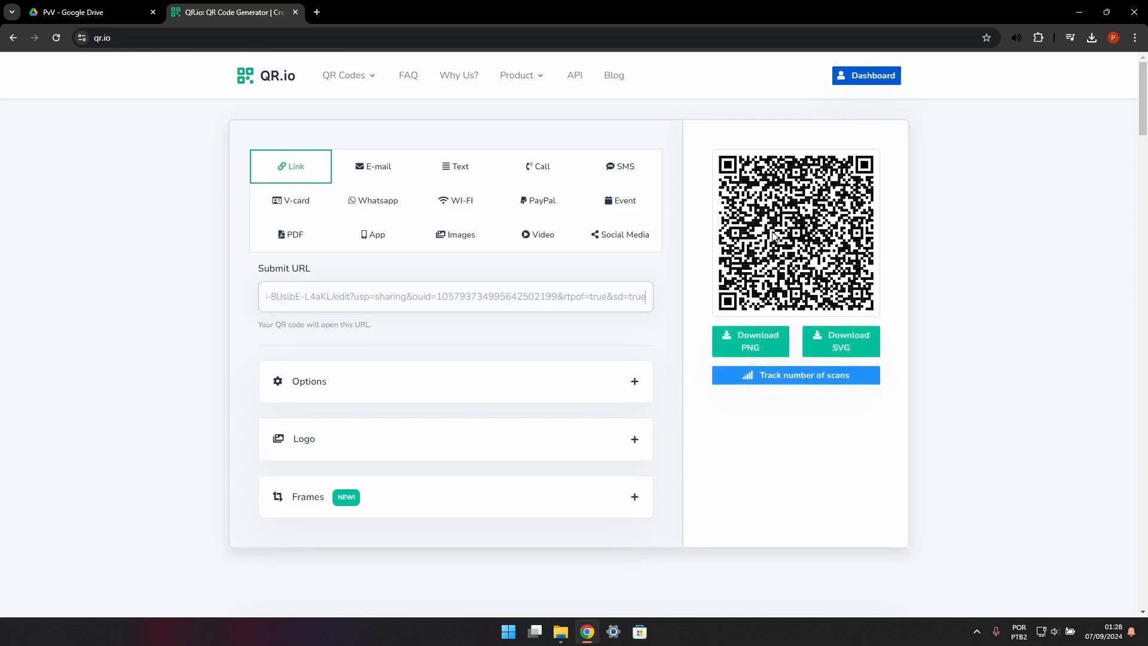
{"action": "mouse_move", "coordinate": [711, 347]}
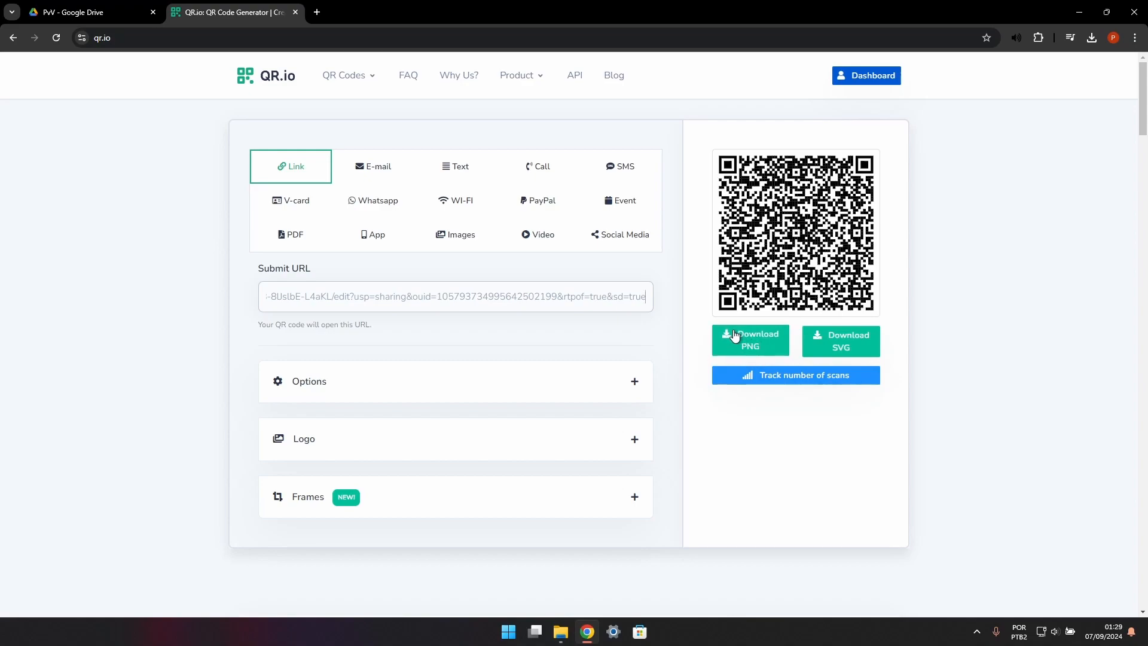
{"action": "mouse_move", "coordinate": [750, 440]}
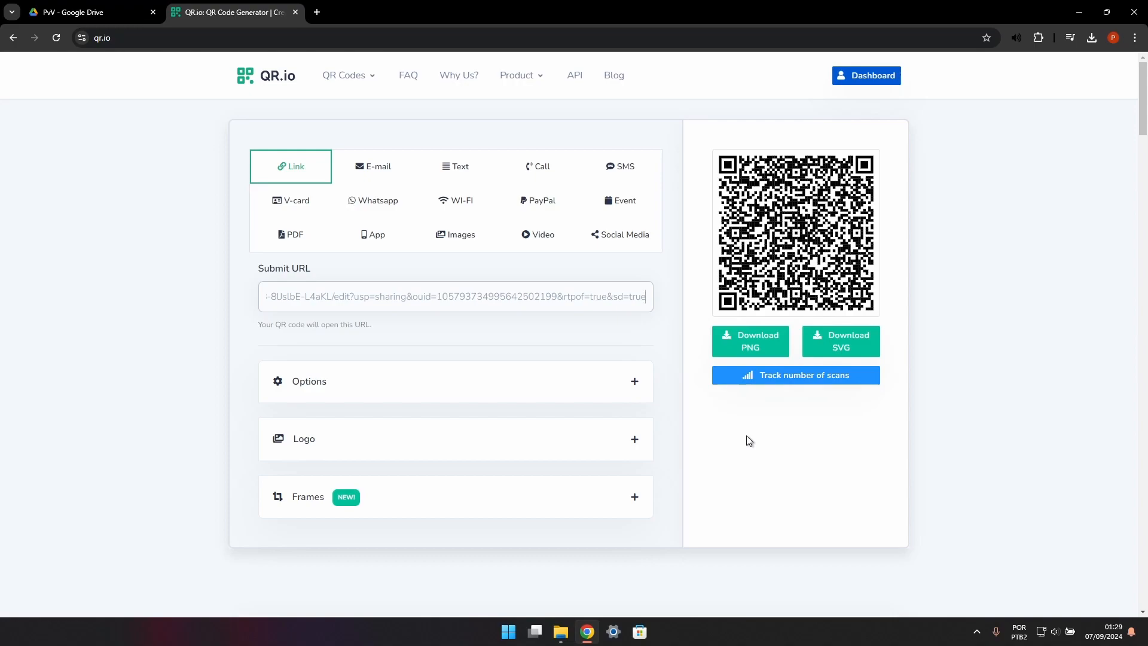
{"action": "mouse_move", "coordinate": [781, 239]}
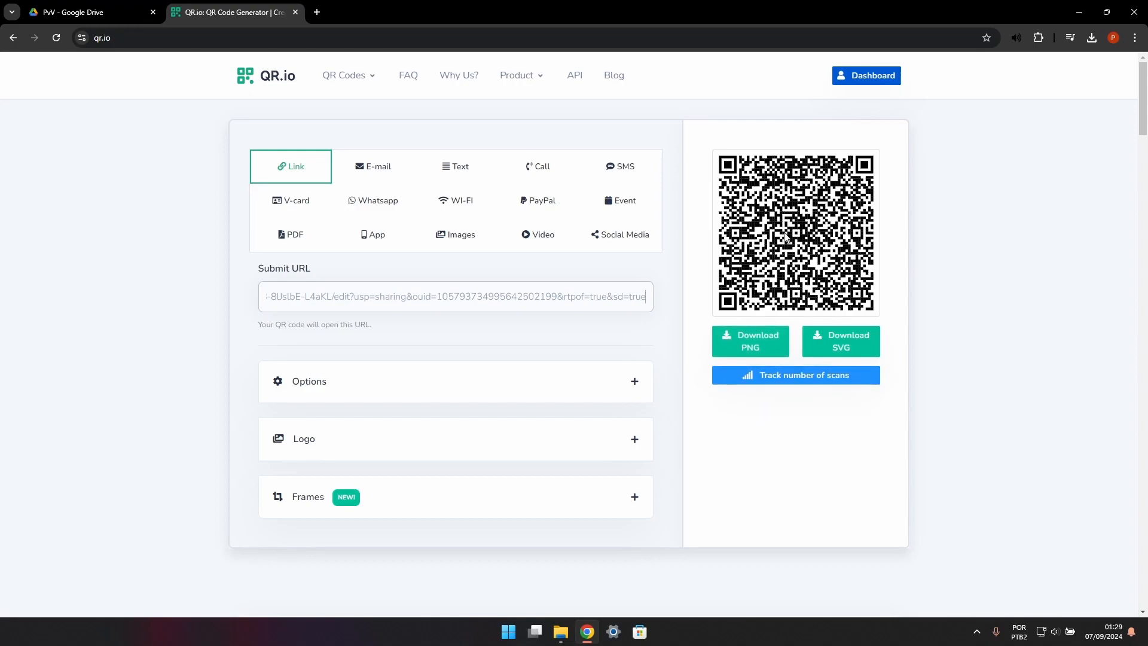